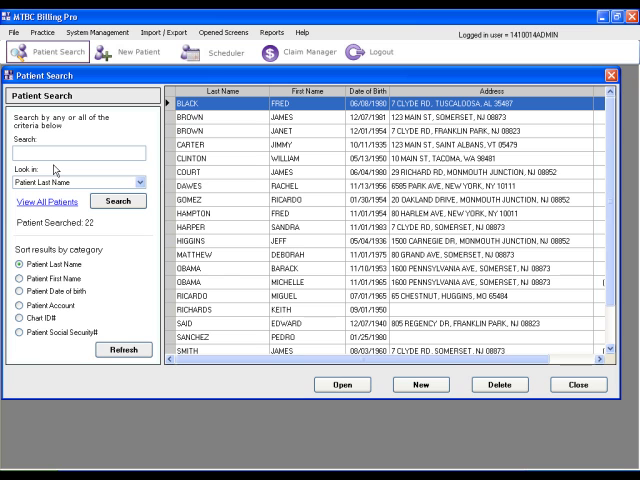
# Step: Search patients by last name 'smith', returning four matches including Jane Smith
pyautogui.write('smith')
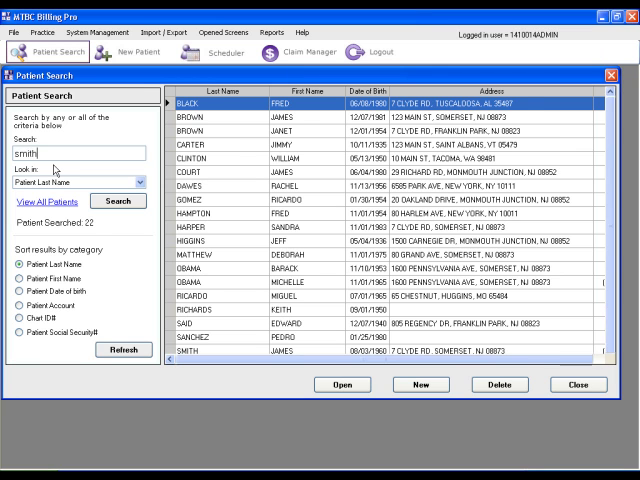
pyautogui.click(118, 201)
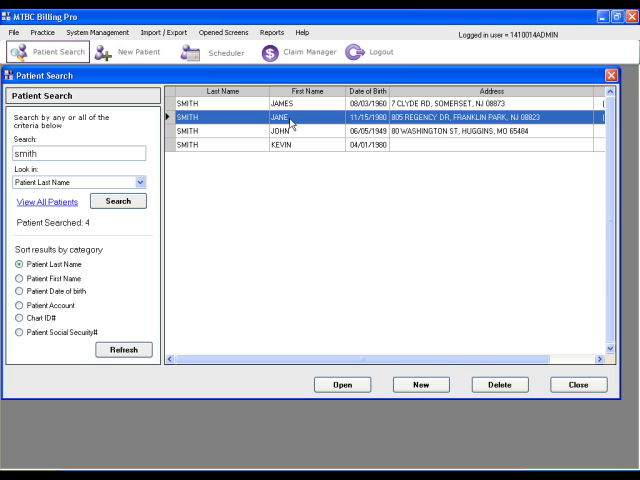
pyautogui.doubleClick(290, 116)
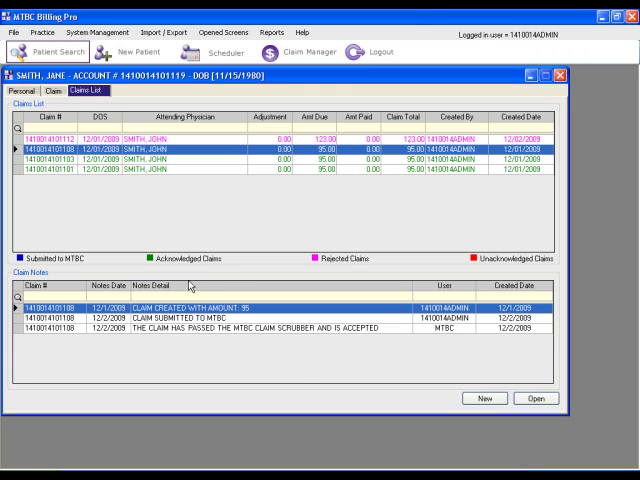
pyautogui.moveTo(288, 335)
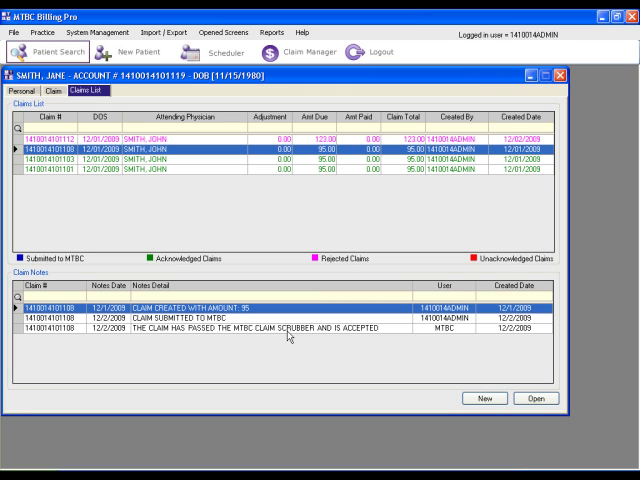
pyautogui.moveTo(168, 167)
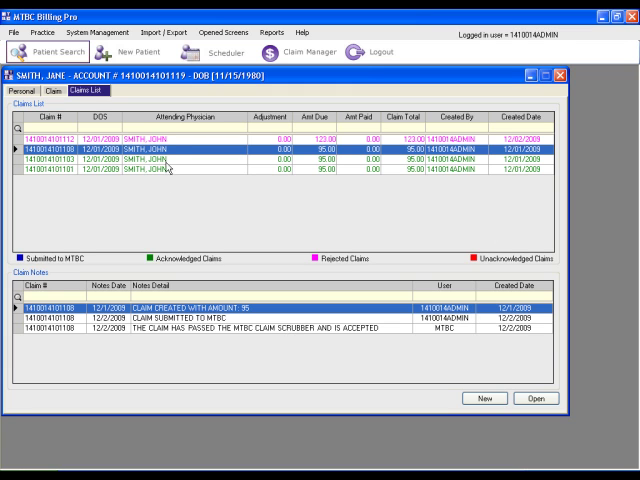
pyautogui.moveTo(165, 157)
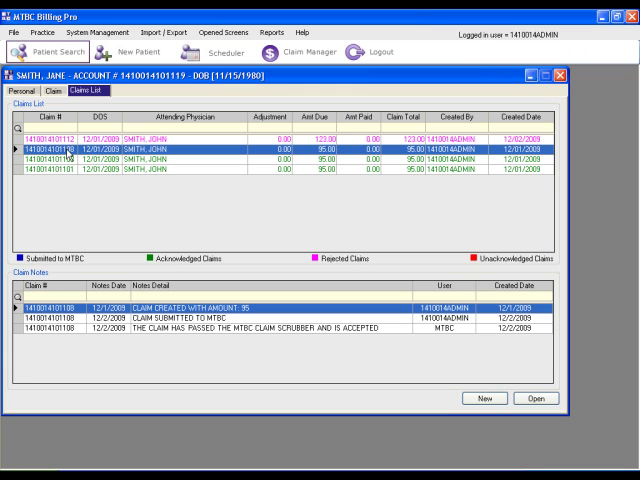
pyautogui.click(37, 90)
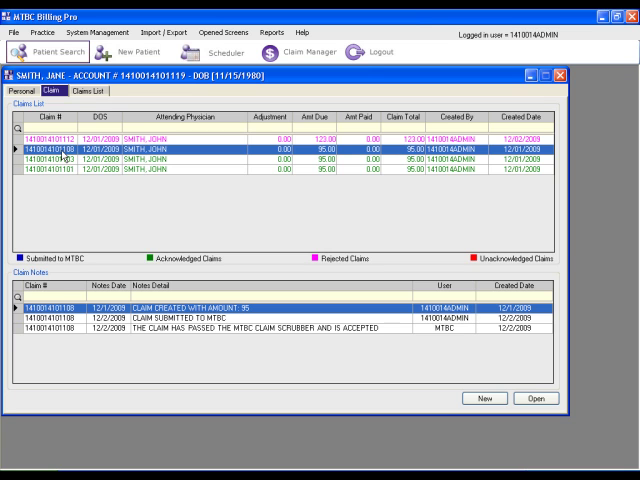
pyautogui.click(535, 399)
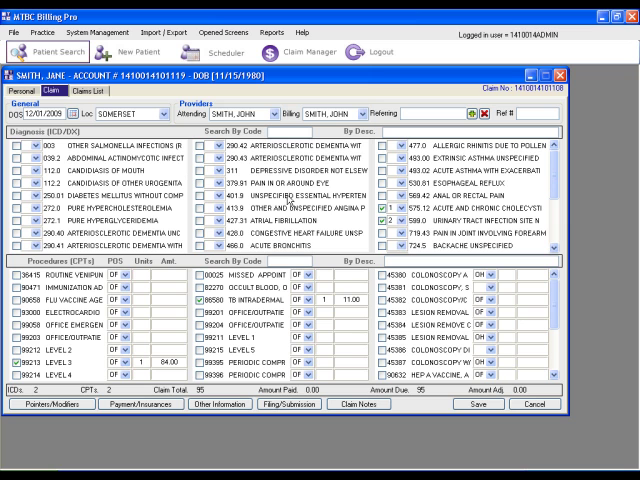
pyautogui.moveTo(398, 232)
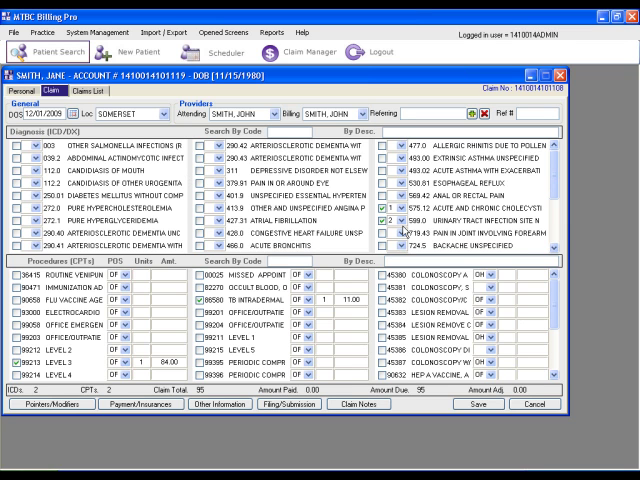
pyautogui.moveTo(62, 362)
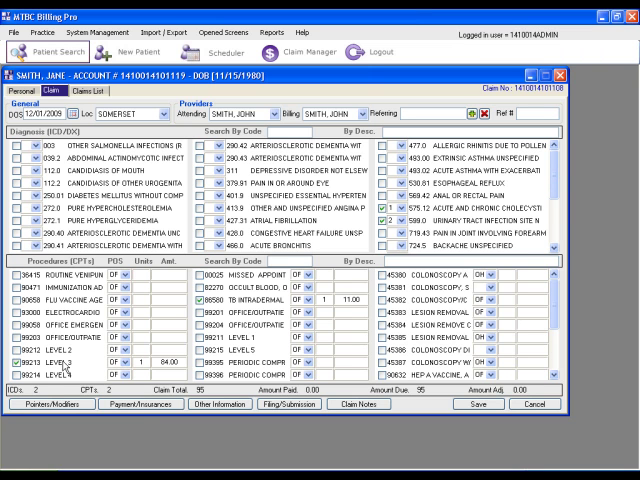
pyautogui.moveTo(141, 404)
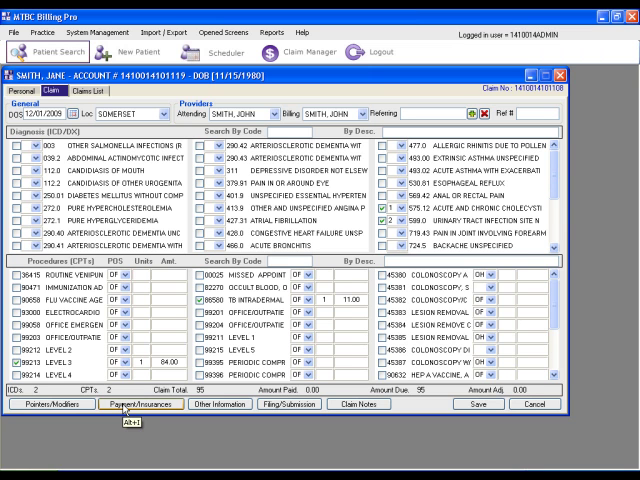
# Step: Show Payment/Insurances and start a new Primary payment row dated 12/1/2009
pyautogui.click(142, 404)
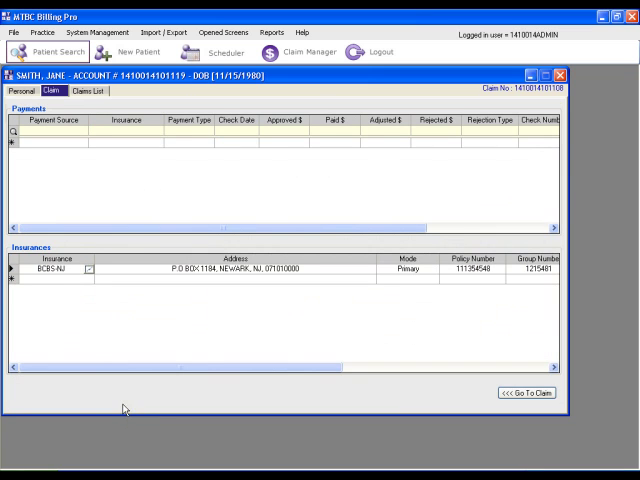
pyautogui.moveTo(298, 281)
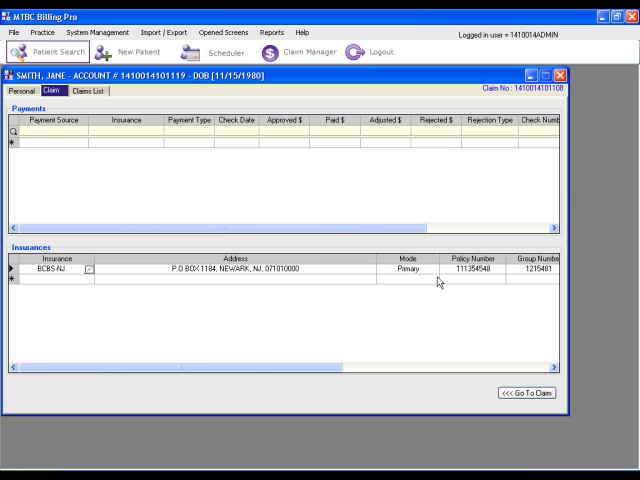
pyautogui.moveTo(72, 149)
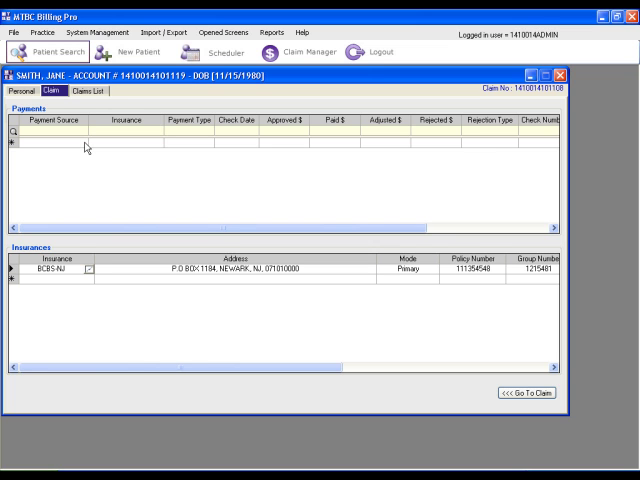
pyautogui.click(85, 148)
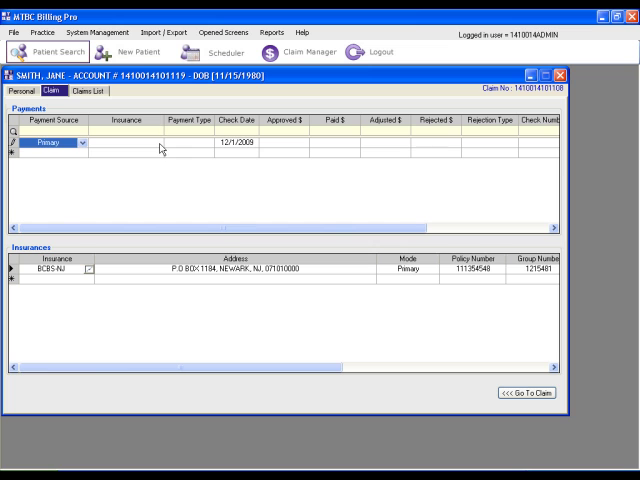
# Step: Enter a BCBS-NJ check payment: 65.00 approved, 53.00 paid, 8.00 adjusted
pyautogui.click(158, 147)
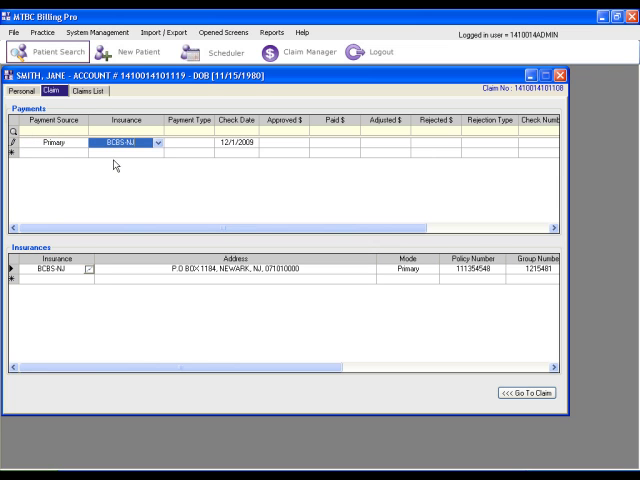
pyautogui.click(209, 142)
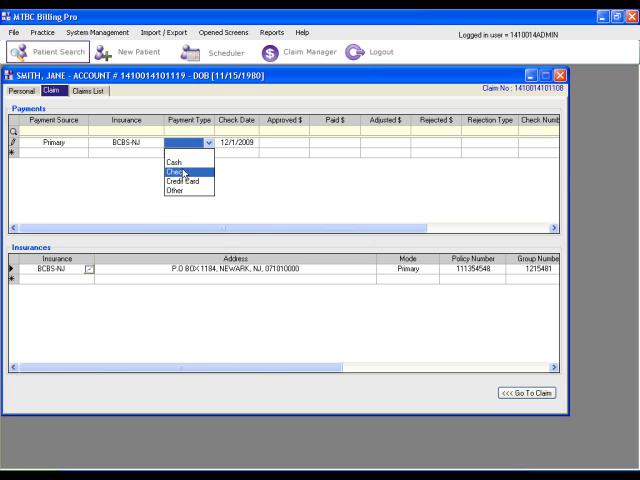
pyautogui.click(178, 170)
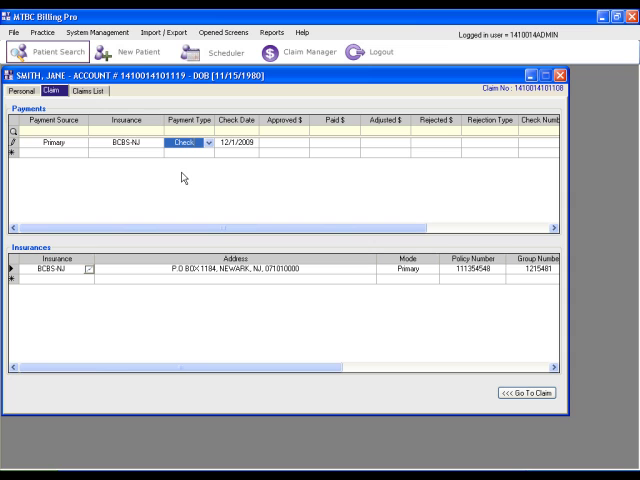
pyautogui.moveTo(285, 148)
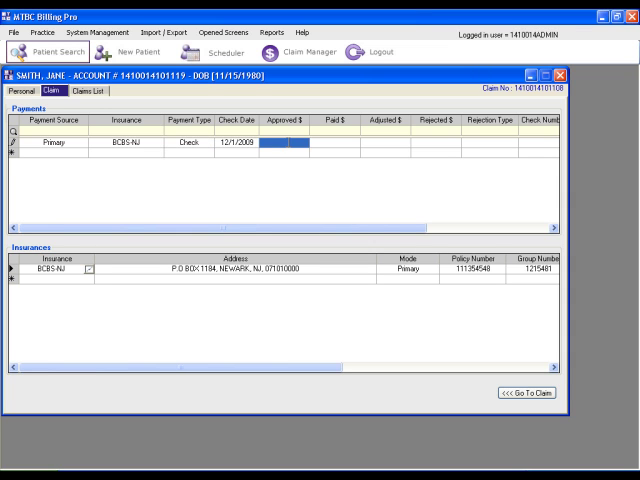
pyautogui.write('65.00')
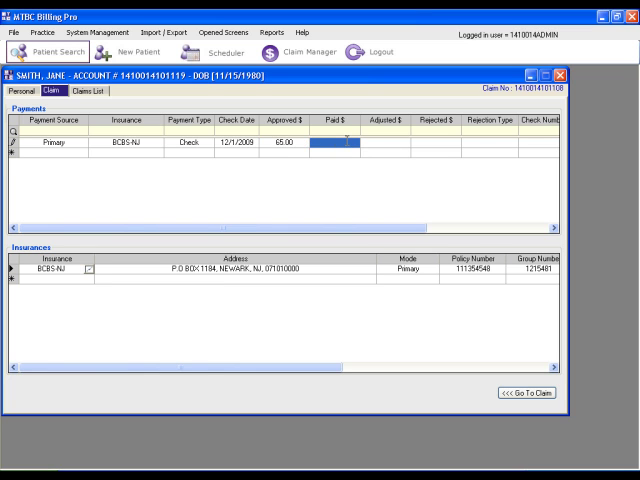
pyautogui.write('53.0')
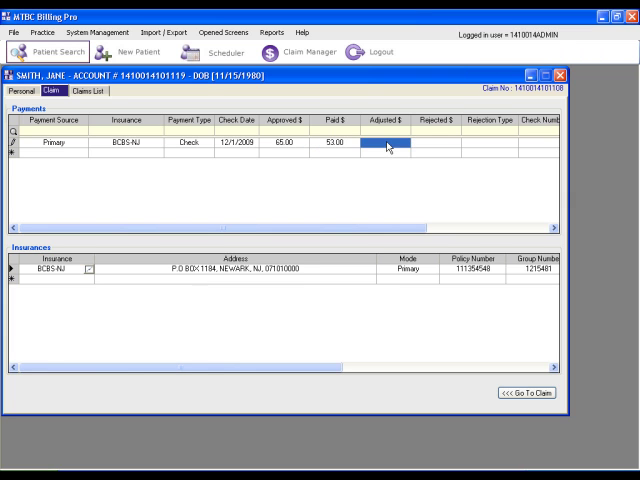
pyautogui.write('0.00')
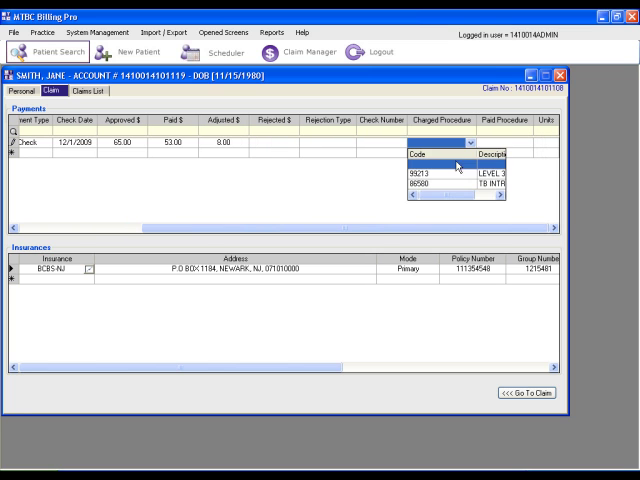
# Step: Set procedure 99213, check number 654781, and 15.00 rejected as patient responsibility
pyautogui.click(430, 173)
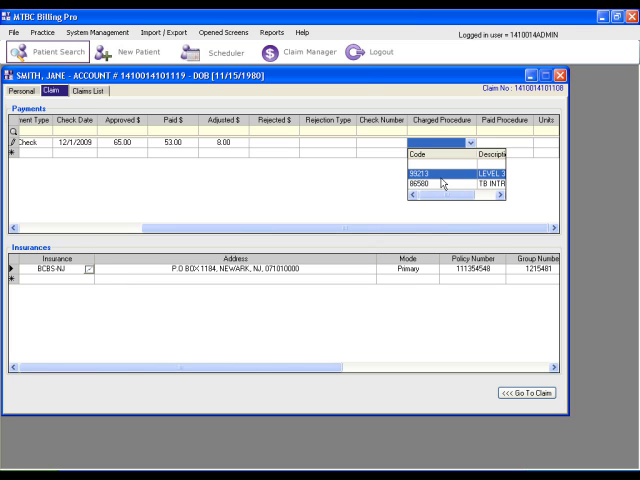
pyautogui.moveTo(431, 183)
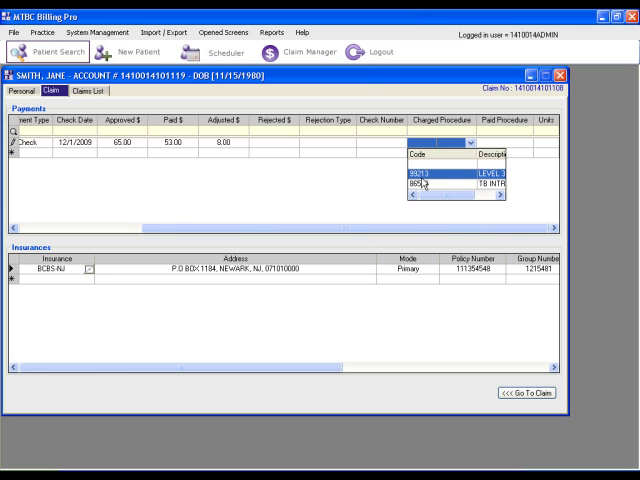
pyautogui.click(427, 175)
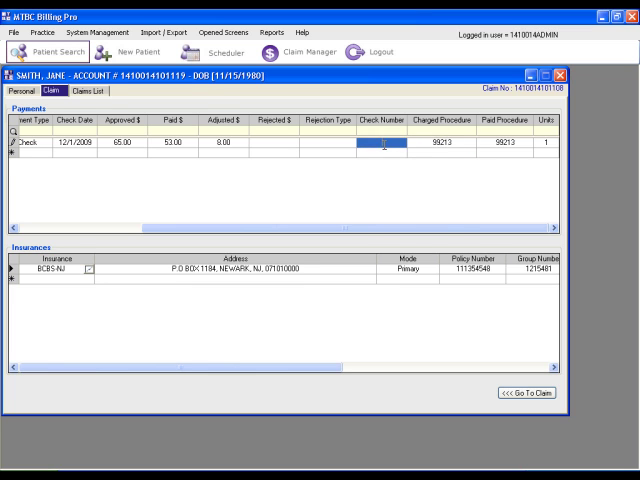
pyautogui.write('654781')
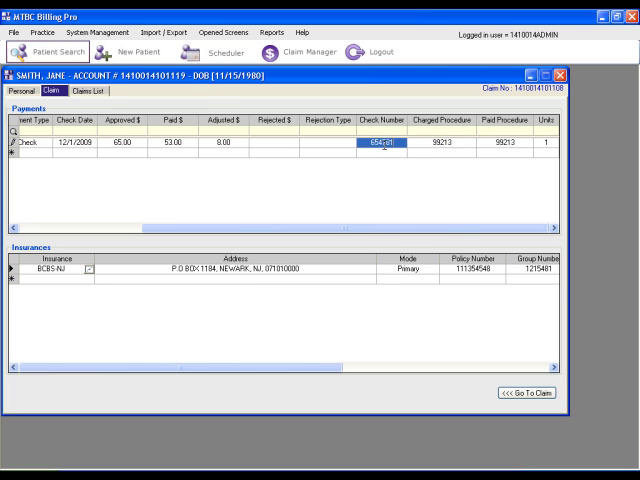
pyautogui.moveTo(314, 152)
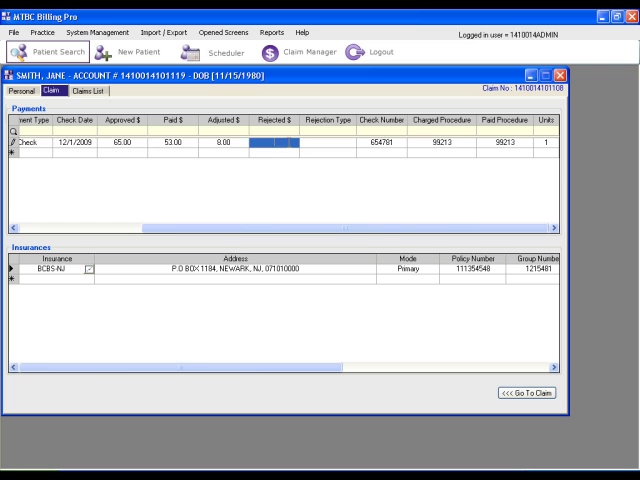
pyautogui.write('15.00')
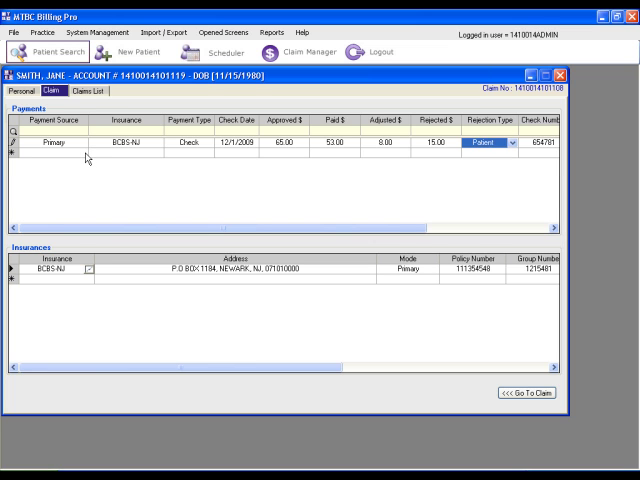
# Step: Add a Copay payment row of type Cash with 10 paid
pyautogui.click(85, 160)
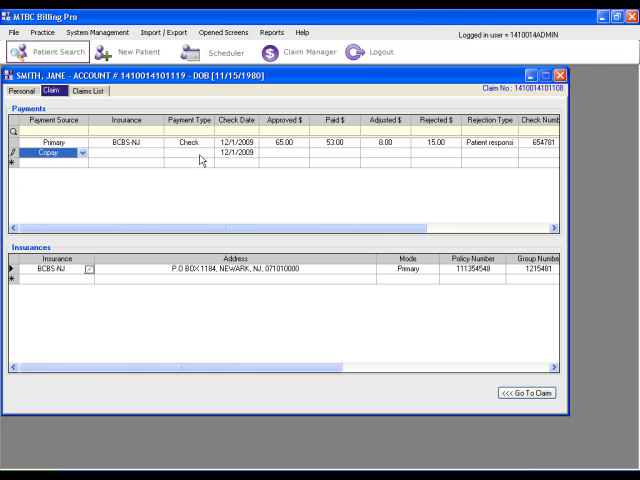
pyautogui.click(207, 154)
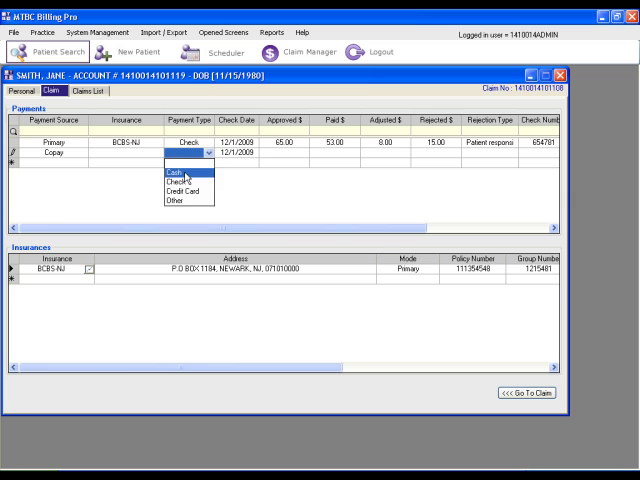
pyautogui.click(170, 171)
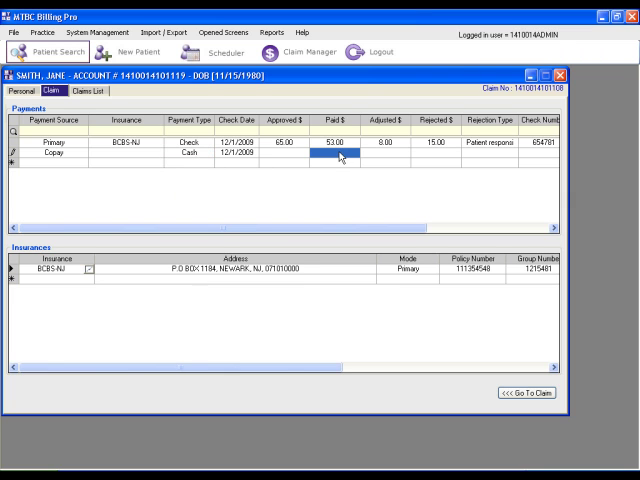
pyautogui.write('10')
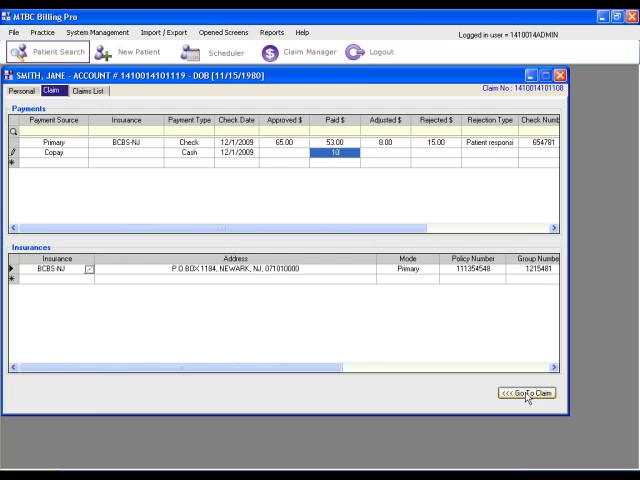
# Step: Save the claim from its main screen, totals showing 63 paid, 24 due, 8 adjusted
pyautogui.click(521, 399)
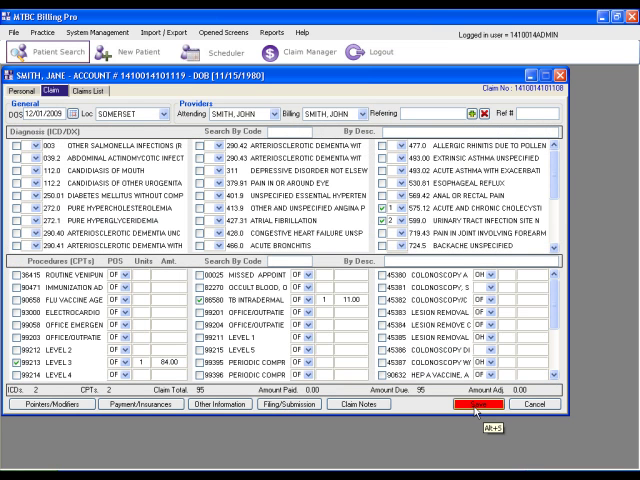
pyautogui.click(479, 404)
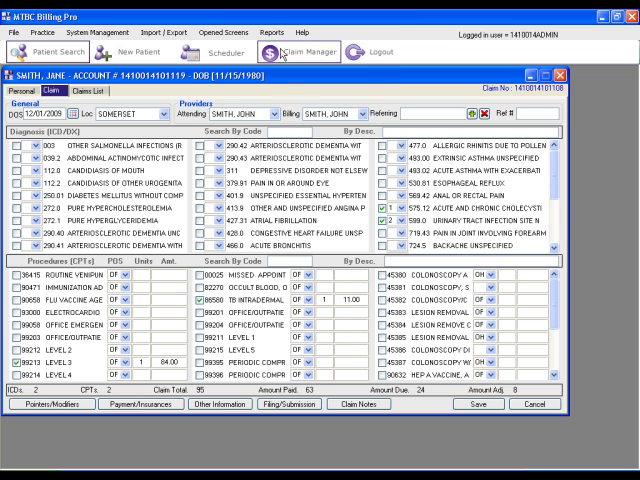
# Step: Run the Claim Payments report from Claim Manager, totalling 1,107.00 charges and 63.00 paid
pyautogui.click(268, 32)
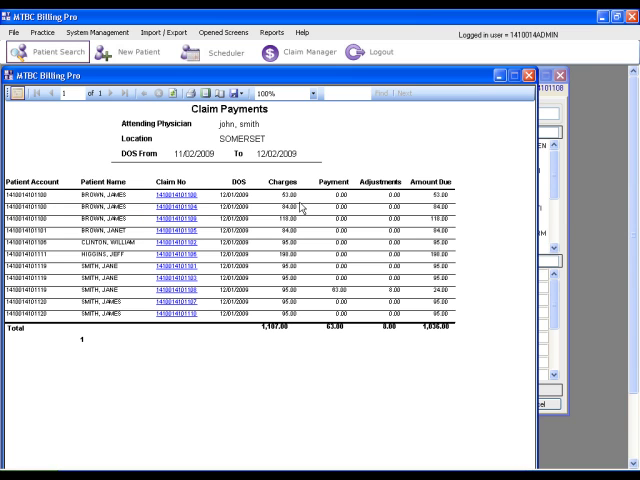
pyautogui.moveTo(338, 293)
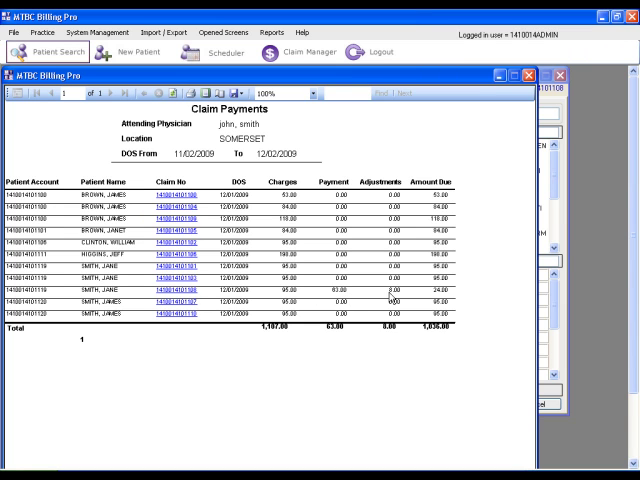
pyautogui.moveTo(354, 298)
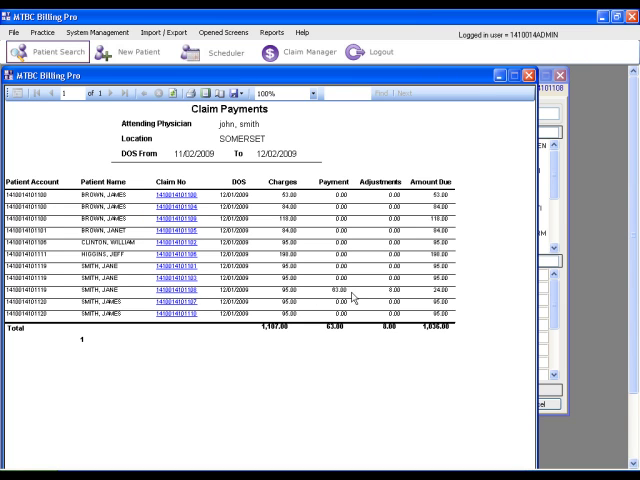